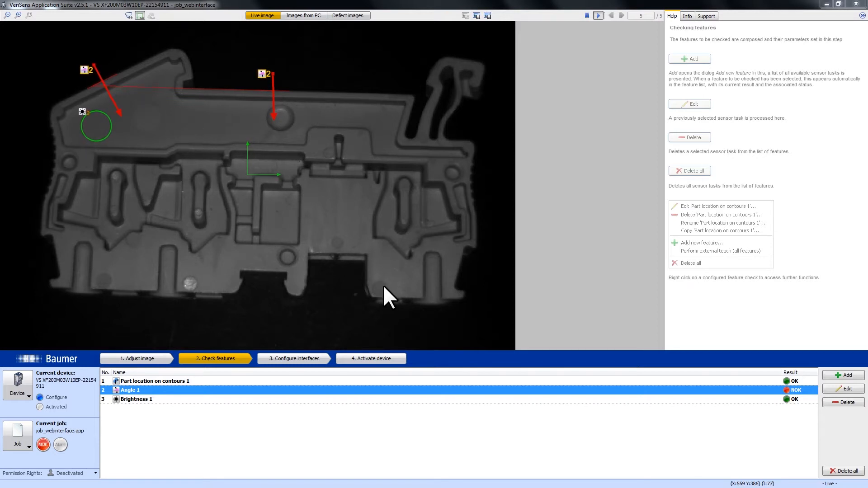
{"action": "mouse_move", "coordinate": [338, 302]}
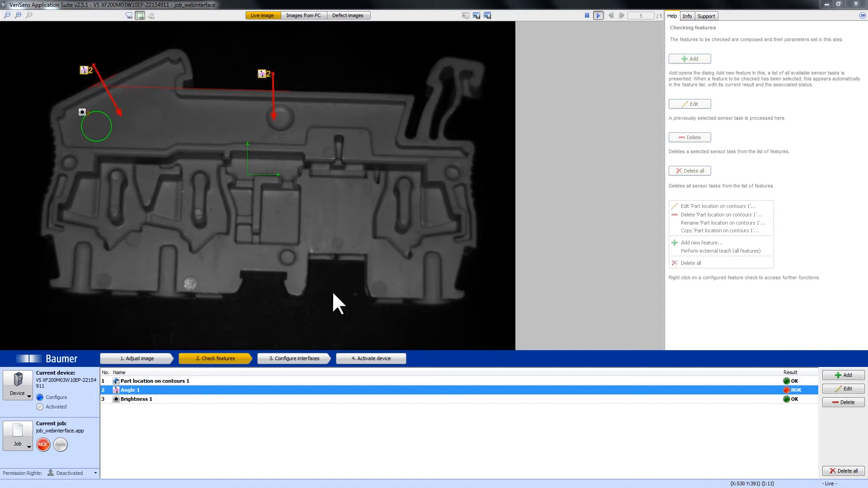
Step: Open the Device menu from the lower-left panel
{"action": "left_click", "coordinate": [17, 393]}
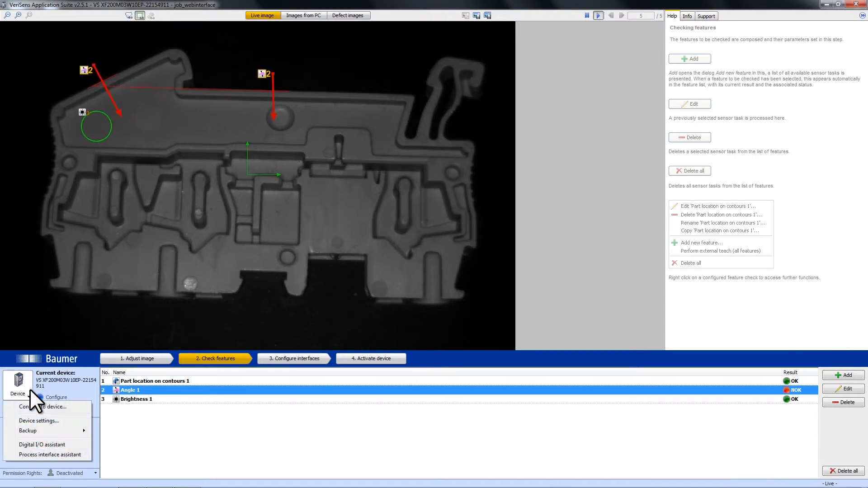
Step: In Device settings, assign Language and then Defect images to the lower main-menu slots
{"action": "left_click", "coordinate": [39, 421]}
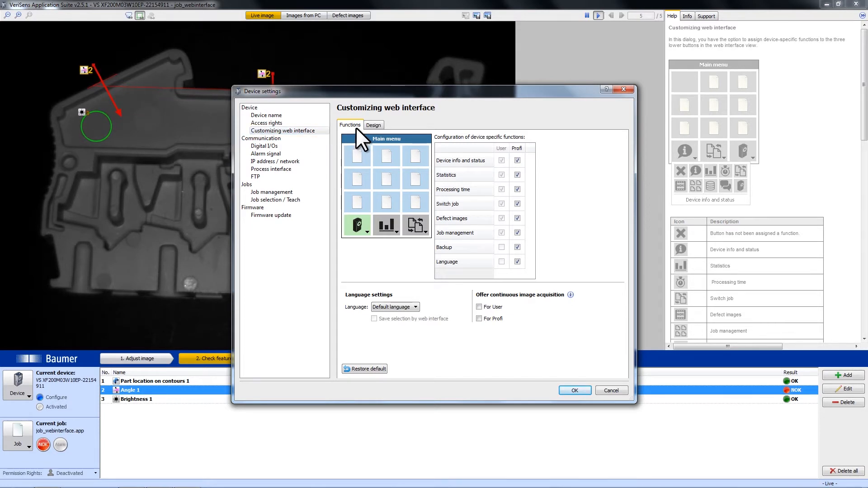
{"action": "mouse_move", "coordinate": [349, 208]}
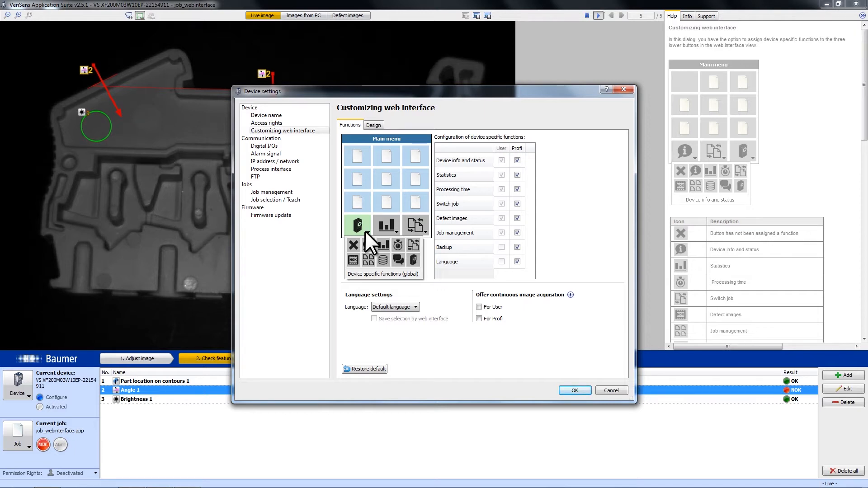
{"action": "mouse_move", "coordinate": [397, 261]}
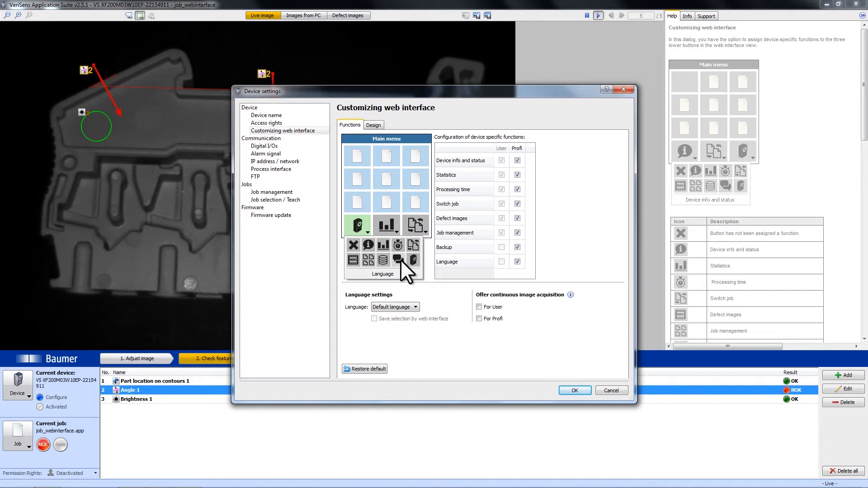
{"action": "left_click", "coordinate": [397, 259]}
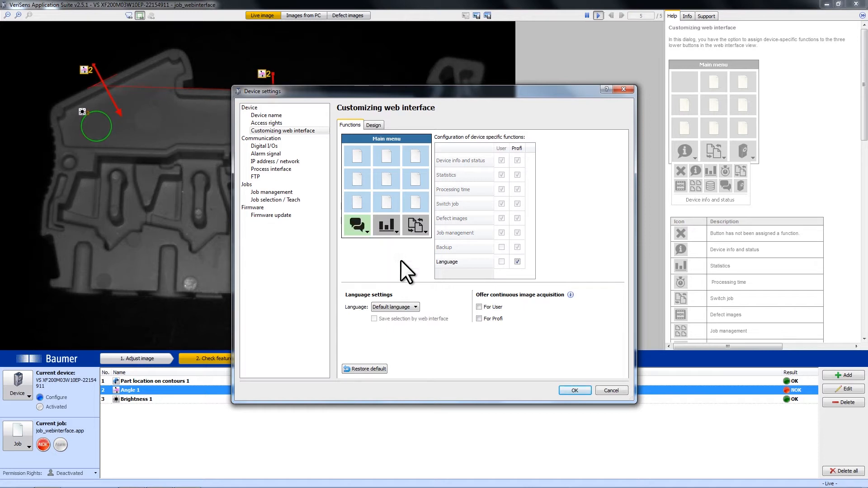
{"action": "left_click", "coordinate": [386, 225]}
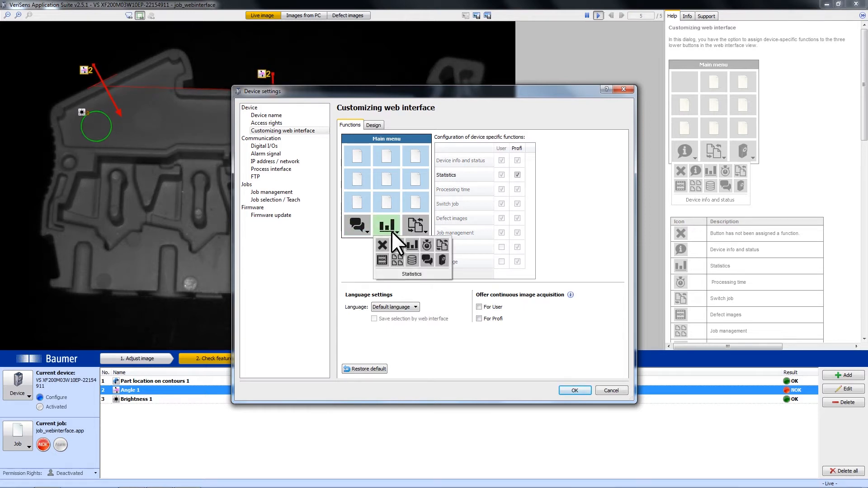
{"action": "left_click", "coordinate": [382, 260]}
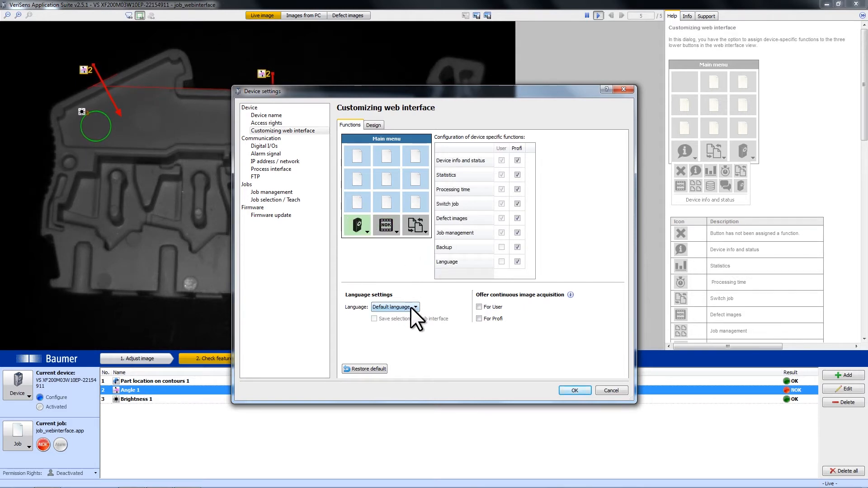
Step: Set the web interface language to English and confirm Device settings with OK
{"action": "left_click", "coordinate": [414, 306]}
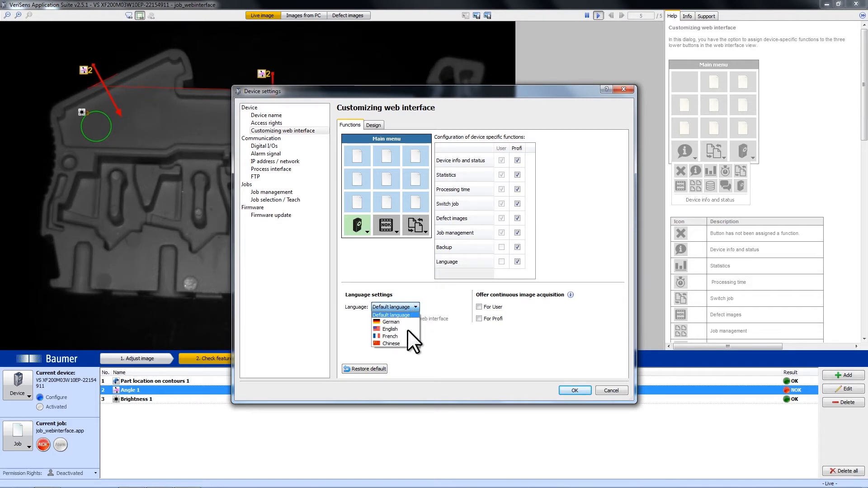
{"action": "left_click", "coordinate": [389, 329]}
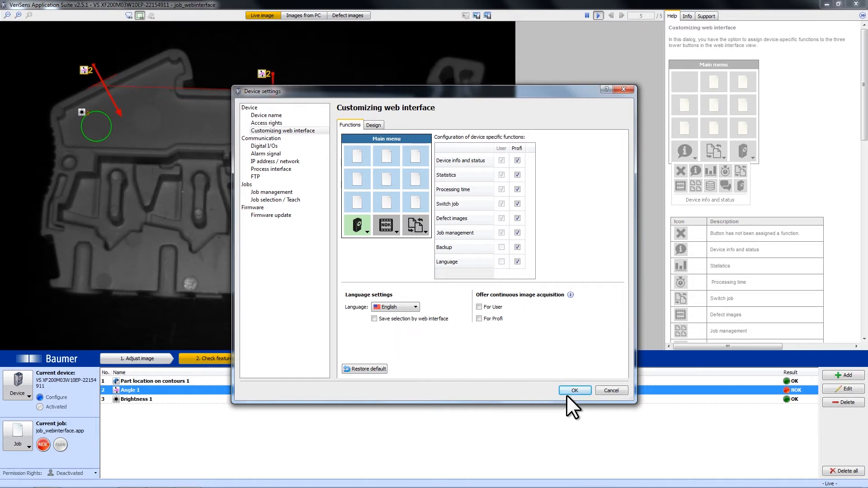
{"action": "left_click", "coordinate": [575, 390]}
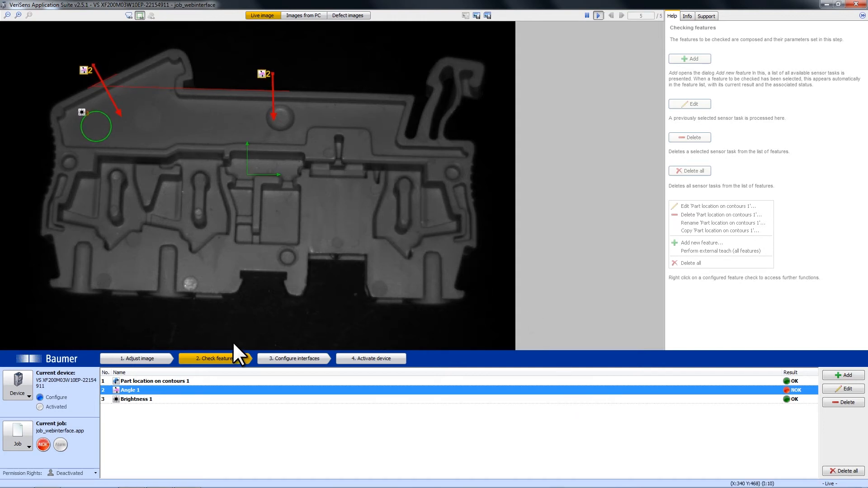
{"action": "mouse_move", "coordinate": [162, 72]}
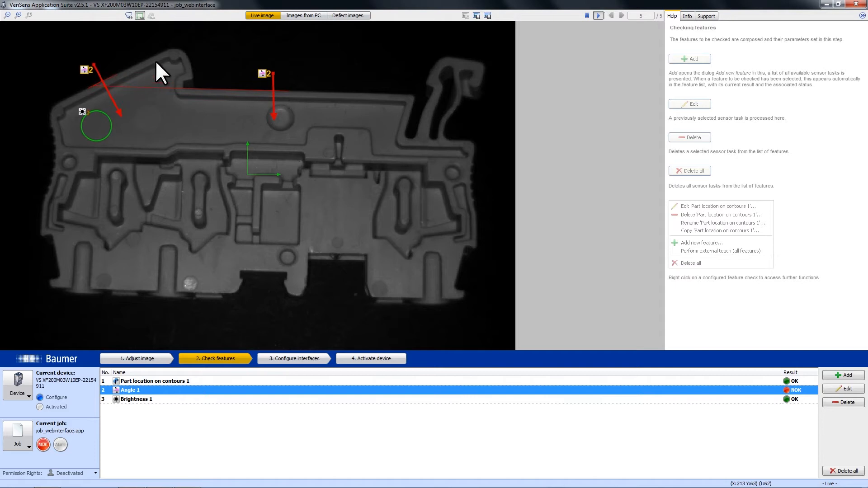
{"action": "mouse_move", "coordinate": [185, 382]}
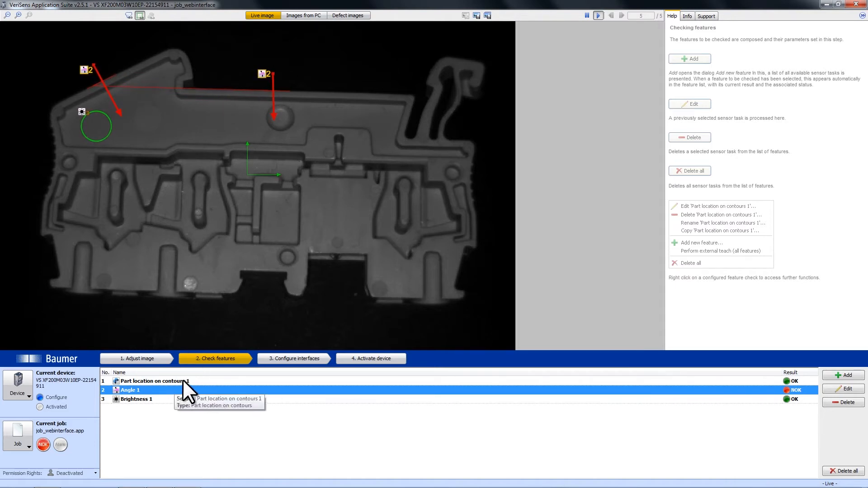
{"action": "mouse_move", "coordinate": [252, 165]}
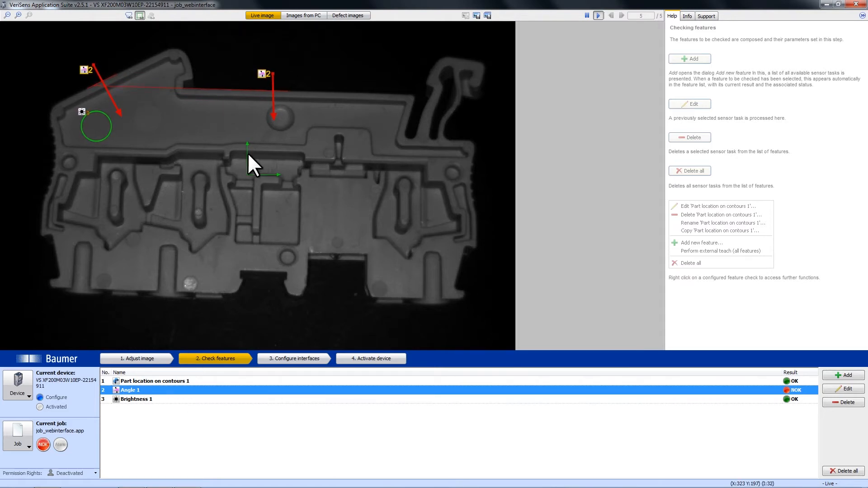
{"action": "mouse_move", "coordinate": [143, 399]}
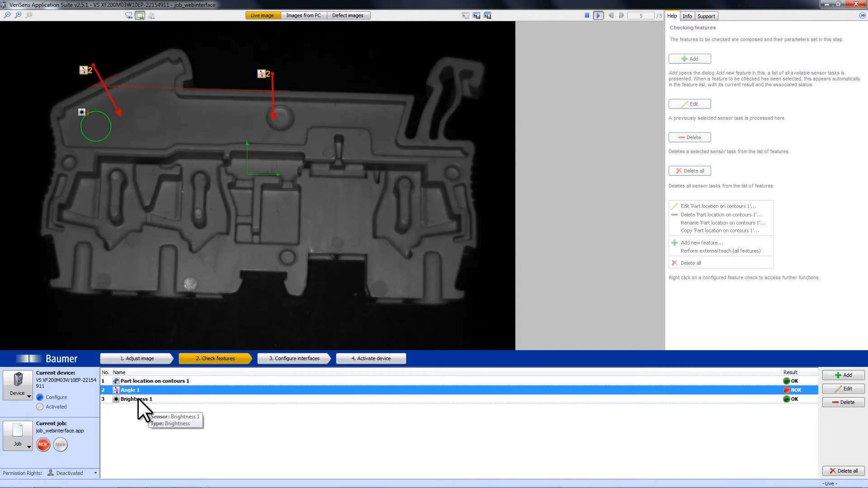
{"action": "mouse_move", "coordinate": [105, 149]}
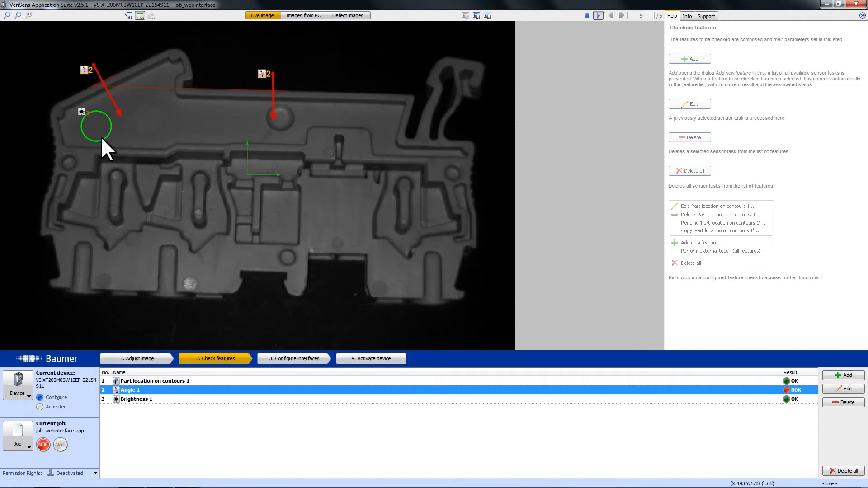
{"action": "mouse_move", "coordinate": [158, 393]}
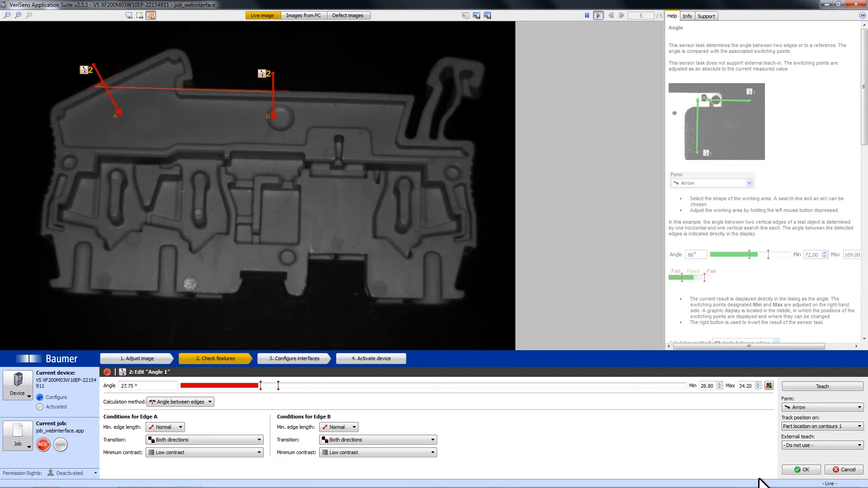
{"action": "left_click", "coordinate": [799, 469]}
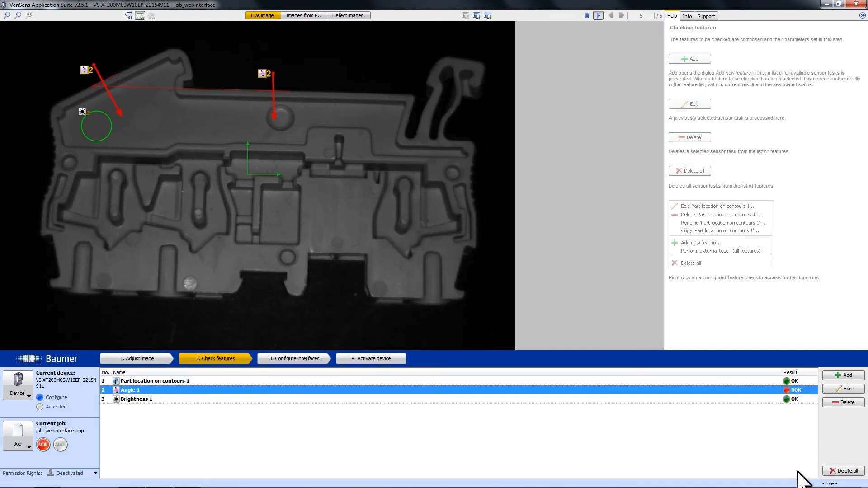
{"action": "mouse_move", "coordinate": [313, 376]}
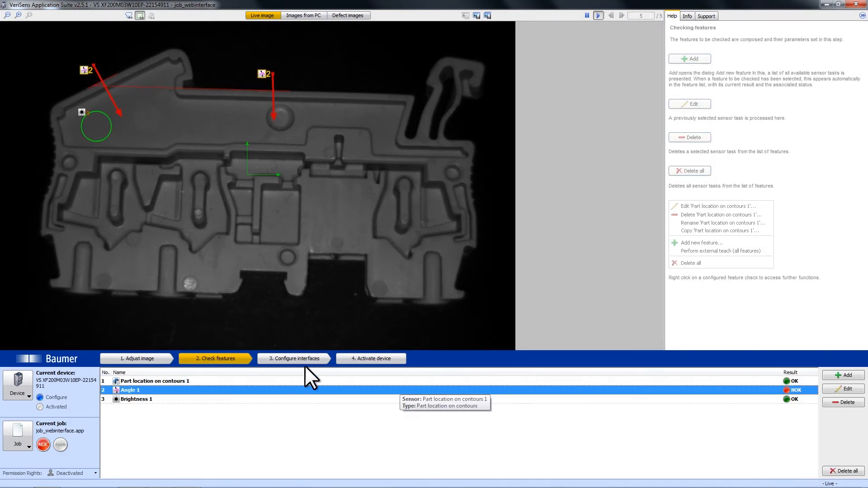
Step: Assign Image acquisition to the first main-menu slot and Angle 1 to the centre slot
{"action": "left_click", "coordinate": [293, 358]}
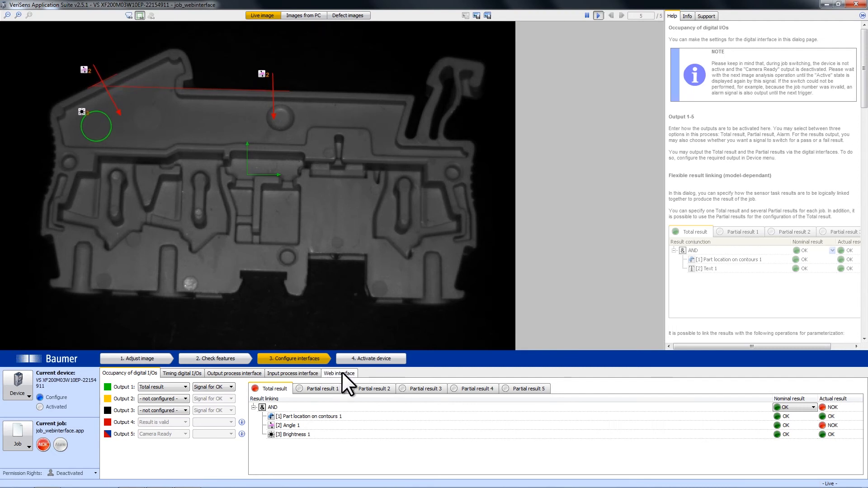
{"action": "left_click", "coordinate": [338, 372]}
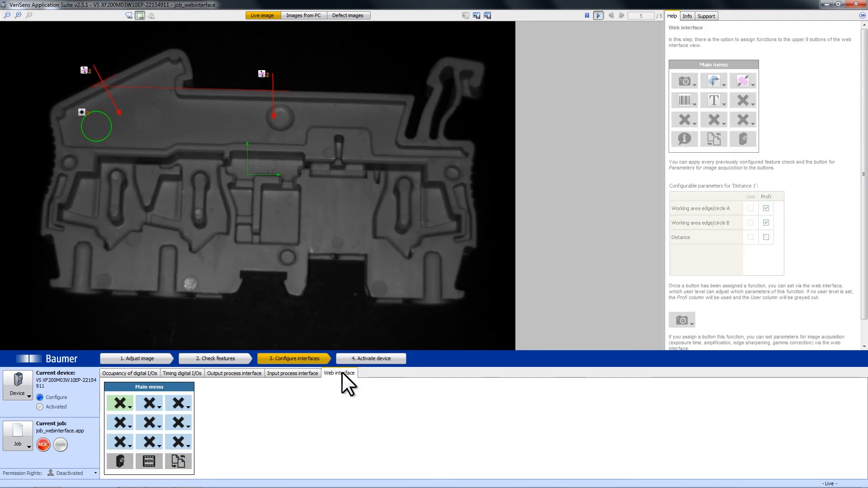
{"action": "mouse_move", "coordinate": [166, 399]}
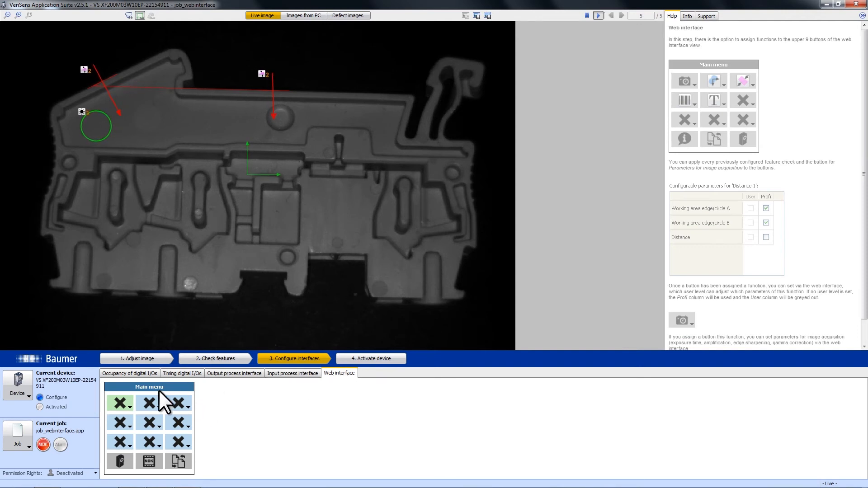
{"action": "mouse_move", "coordinate": [202, 461]}
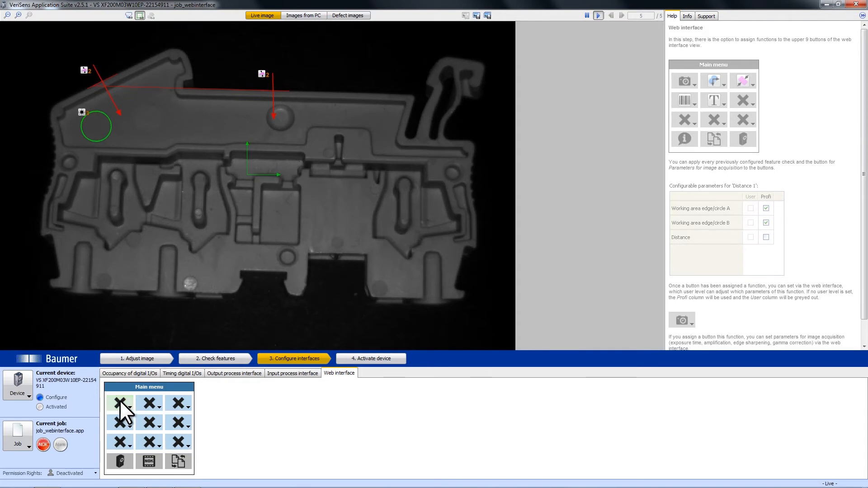
{"action": "left_click", "coordinate": [118, 403]}
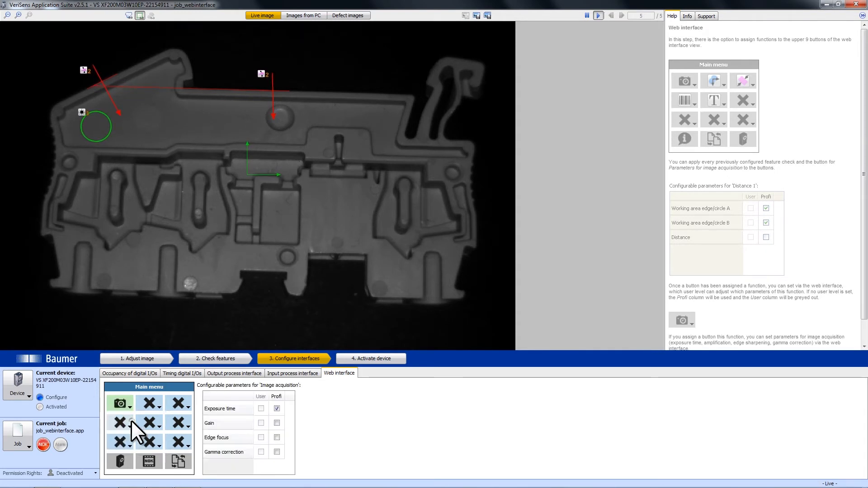
{"action": "left_click", "coordinate": [148, 422]}
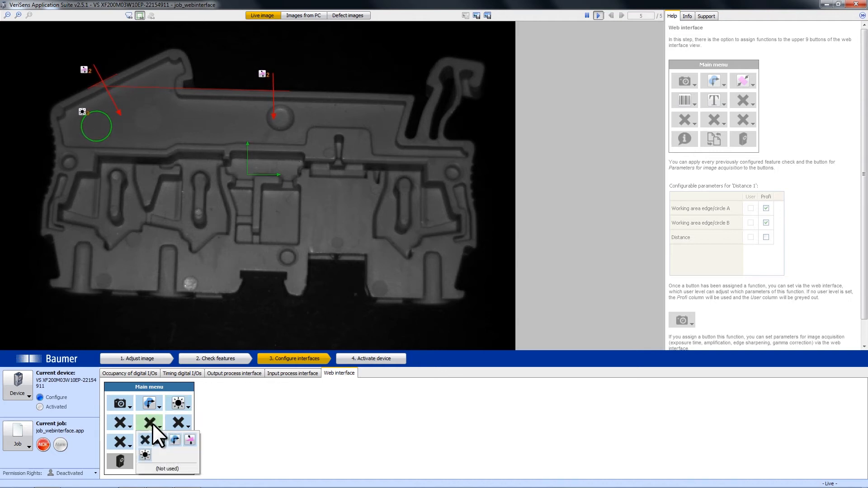
{"action": "left_click", "coordinate": [149, 422]}
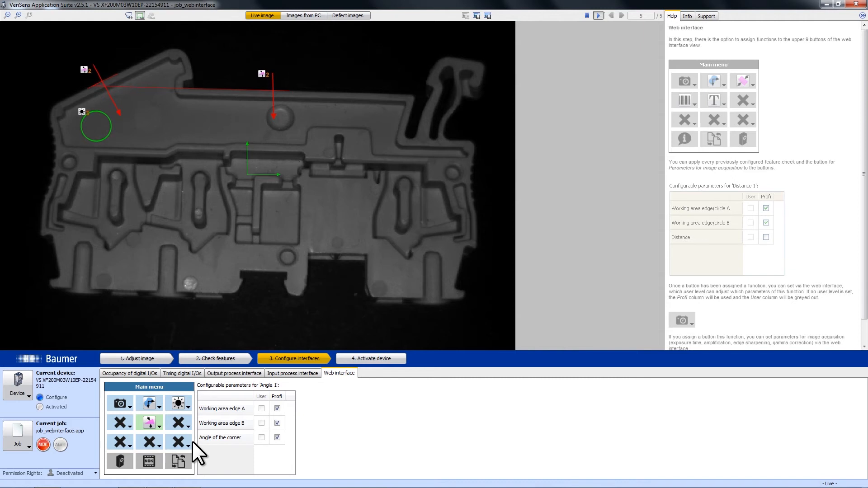
{"action": "mouse_move", "coordinate": [204, 442]}
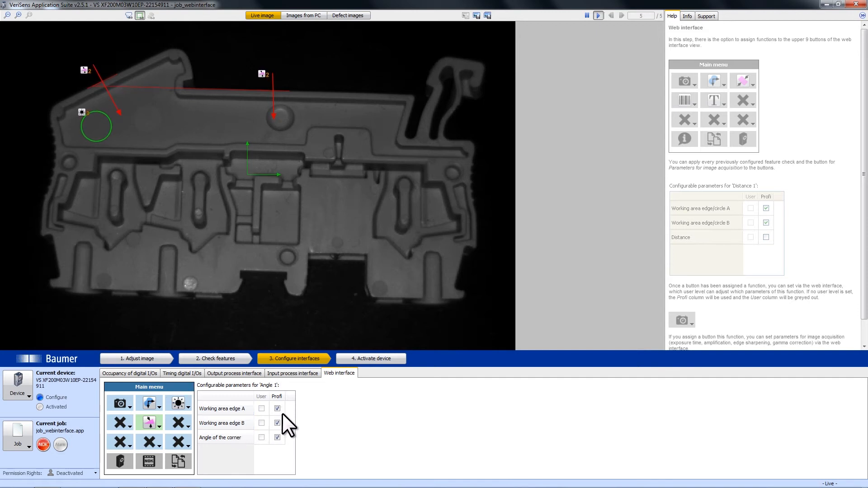
Step: Untick Working area edges A and B, leaving only Angle of the corner adjustable
{"action": "left_click", "coordinate": [276, 409]}
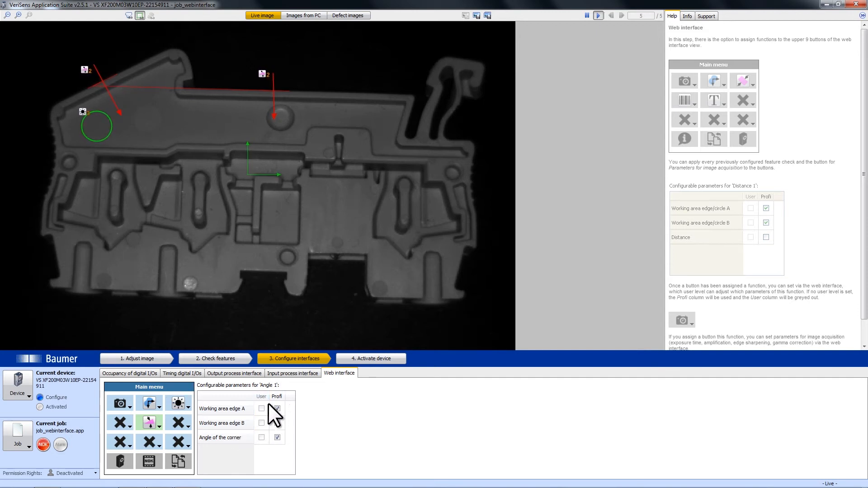
{"action": "left_click", "coordinate": [277, 408]}
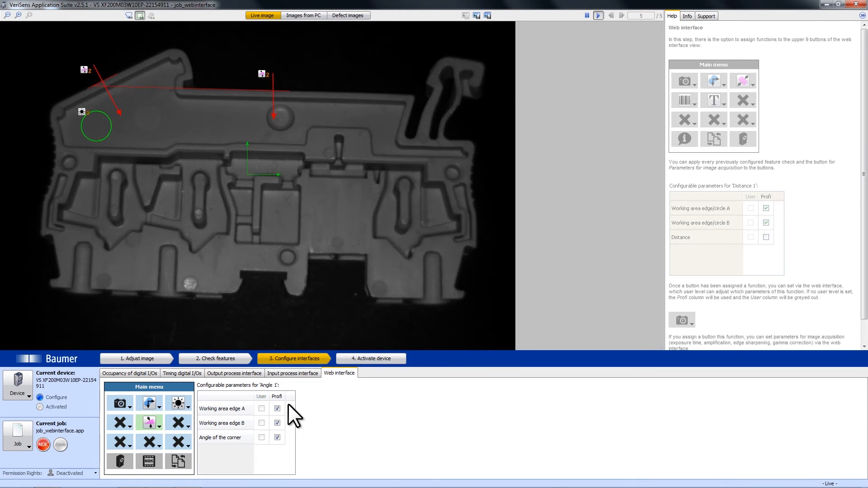
{"action": "left_click", "coordinate": [262, 409]}
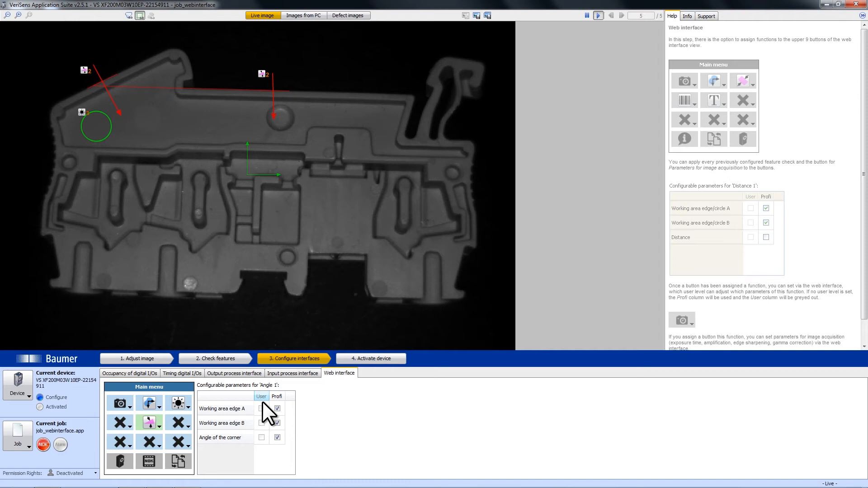
{"action": "left_click", "coordinate": [261, 408]}
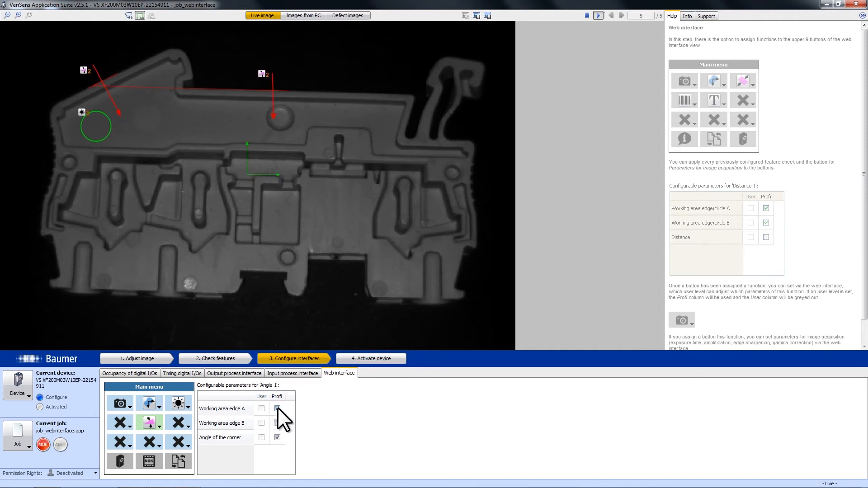
{"action": "left_click", "coordinate": [277, 408]}
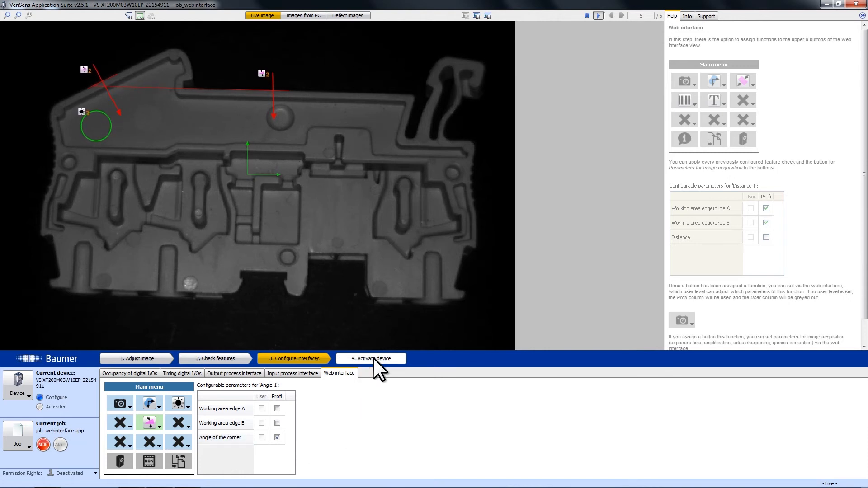
Step: Activate the device, saving the job over job_webinterface.app
{"action": "left_click", "coordinate": [370, 359]}
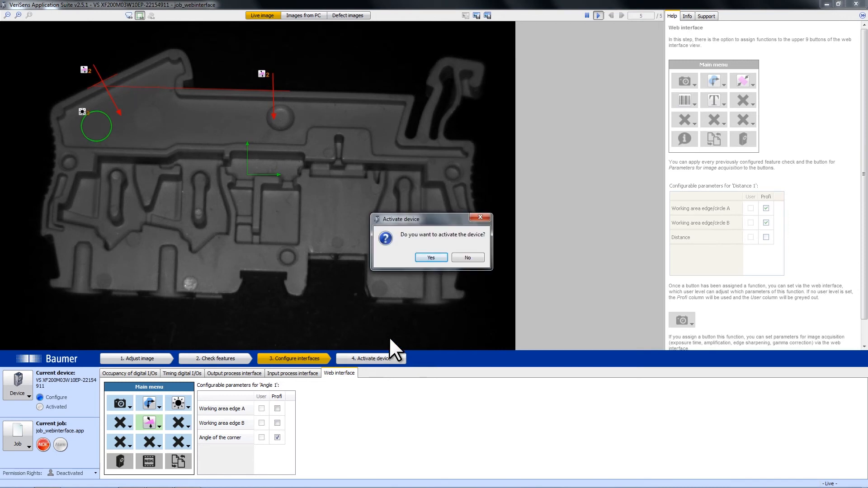
{"action": "left_click", "coordinate": [431, 257]}
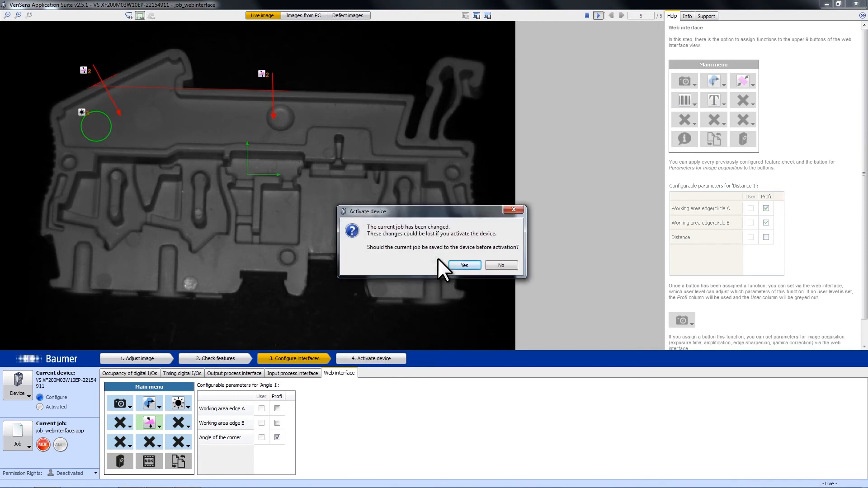
{"action": "left_click", "coordinate": [464, 266]}
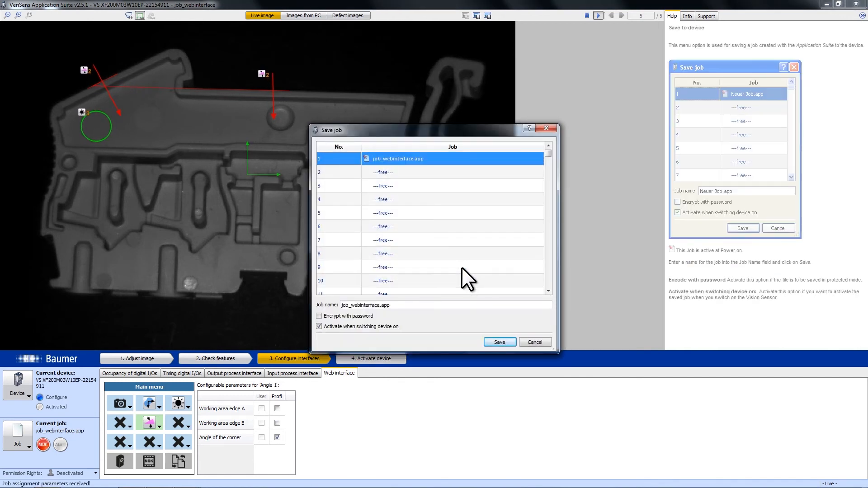
{"action": "left_click", "coordinate": [498, 342]}
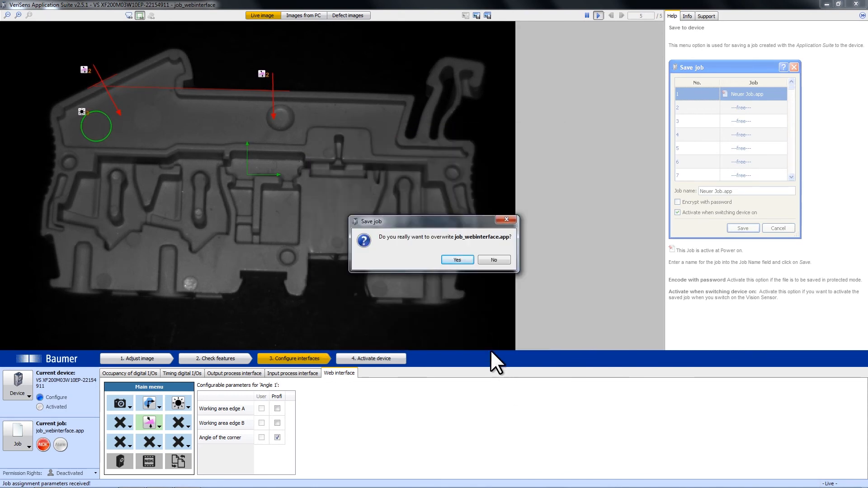
{"action": "mouse_move", "coordinate": [456, 261]}
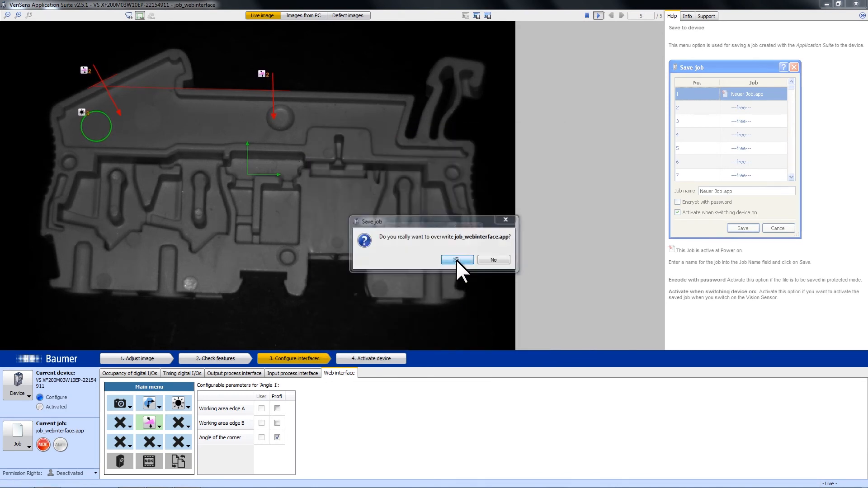
{"action": "left_click", "coordinate": [457, 259]}
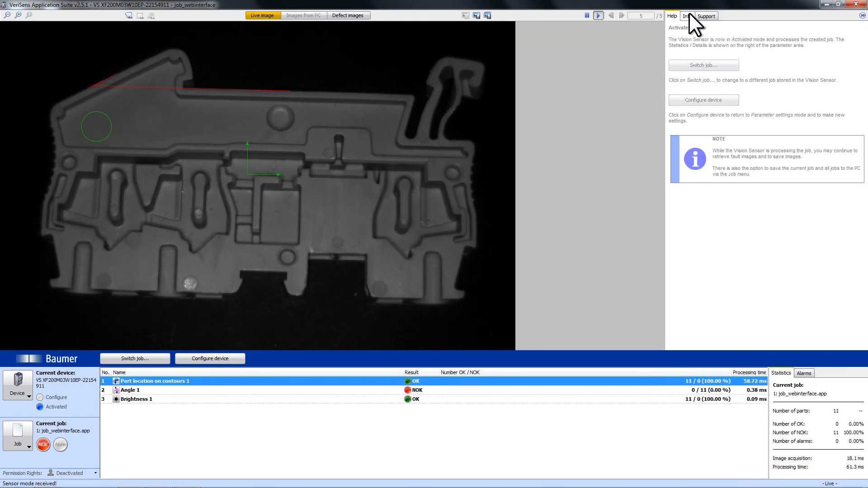
Step: Open Internet Explorer and load the sensor's page at 172.20.0.16
{"action": "left_click", "coordinate": [686, 15]}
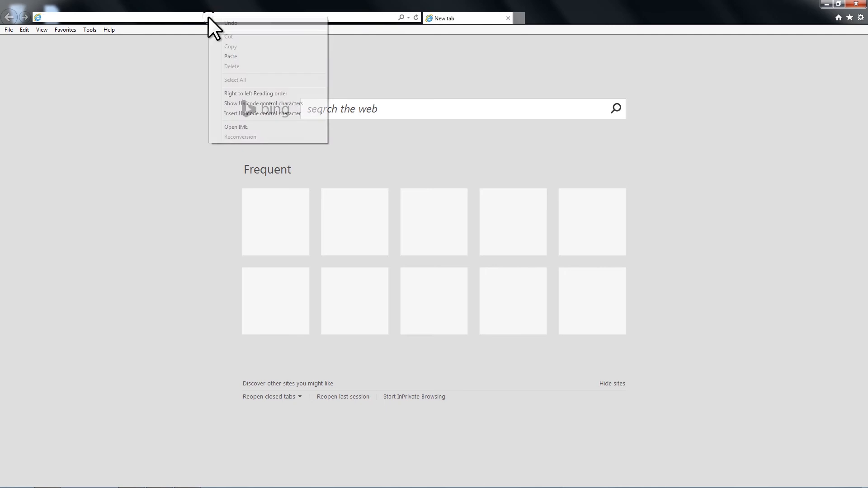
{"action": "mouse_move", "coordinate": [239, 56]}
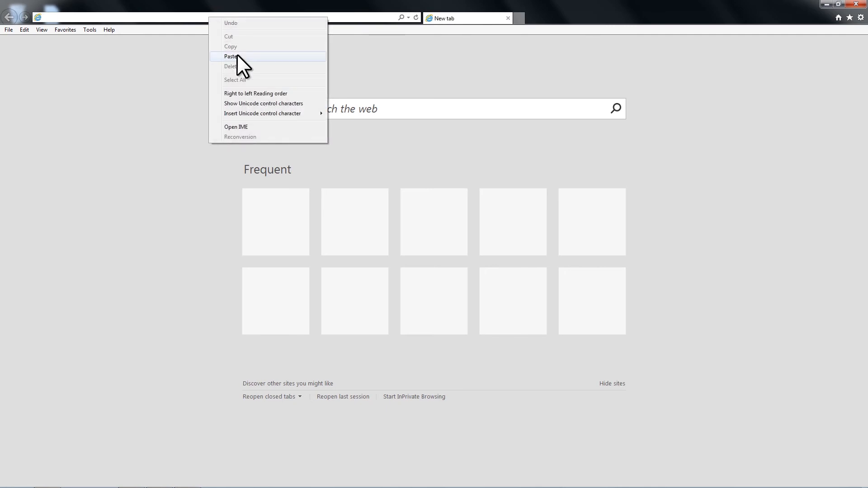
{"action": "left_click", "coordinate": [229, 56]}
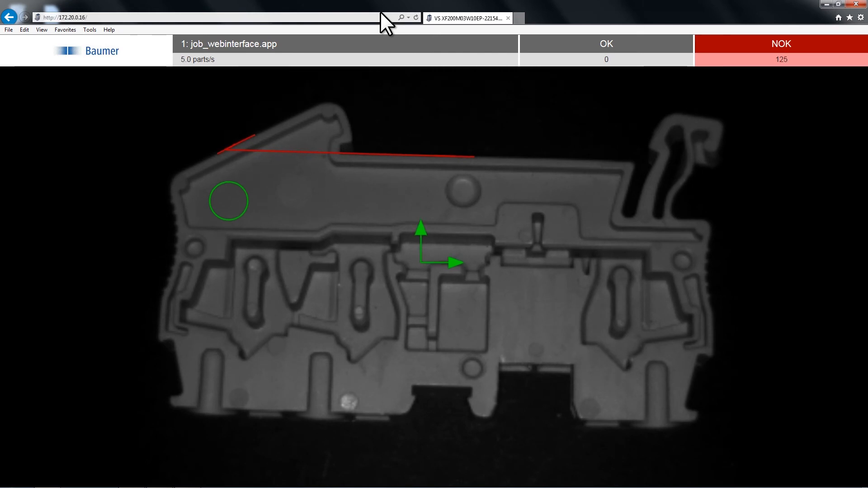
{"action": "mouse_move", "coordinate": [414, 59]}
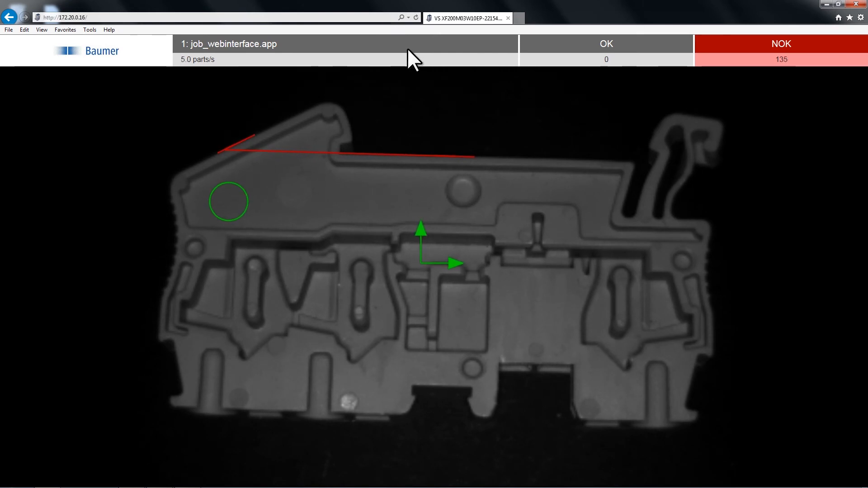
{"action": "mouse_move", "coordinate": [792, 81]}
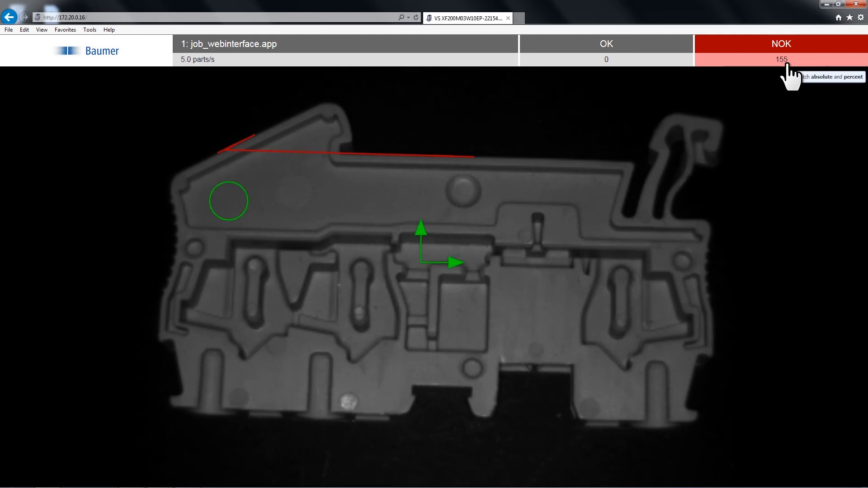
{"action": "mouse_move", "coordinate": [550, 253]}
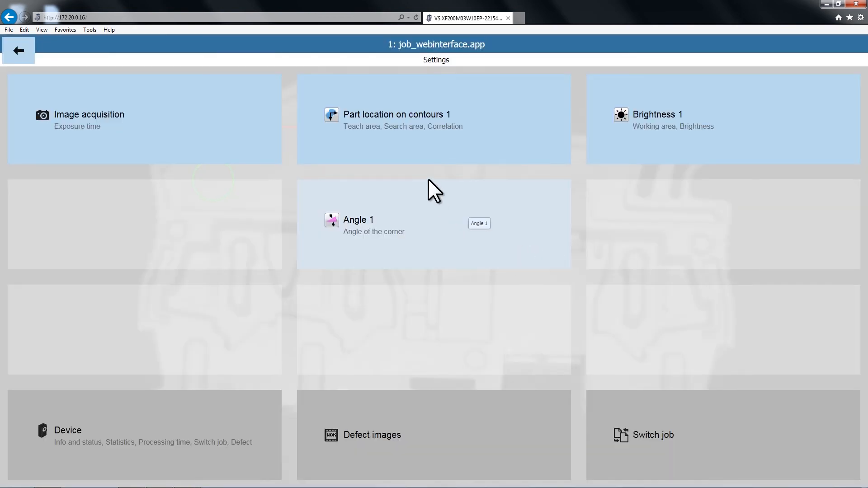
{"action": "mouse_move", "coordinate": [430, 257]}
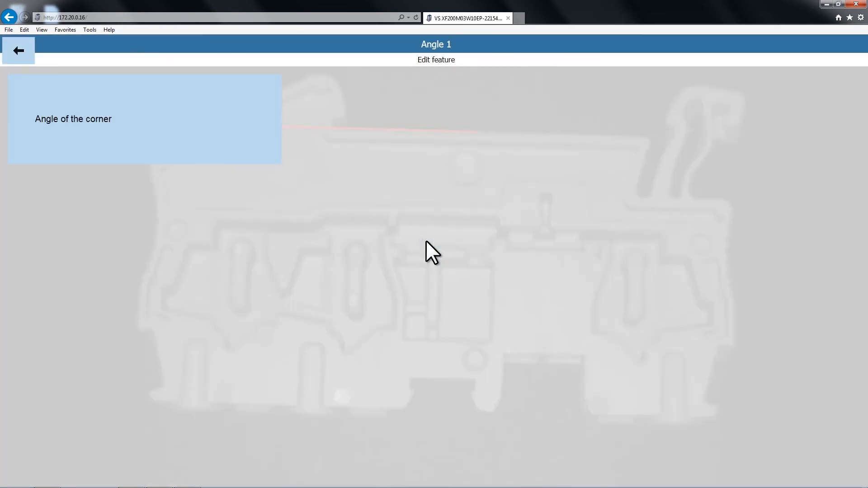
Step: Set the Angle of the corner limits to 23.5 and 30.5 and accept them
{"action": "left_click", "coordinate": [143, 118]}
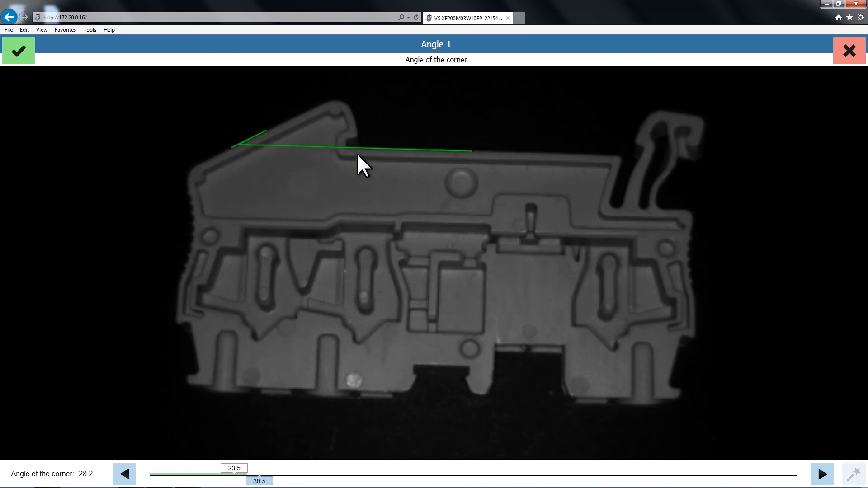
{"action": "left_click", "coordinate": [18, 50]}
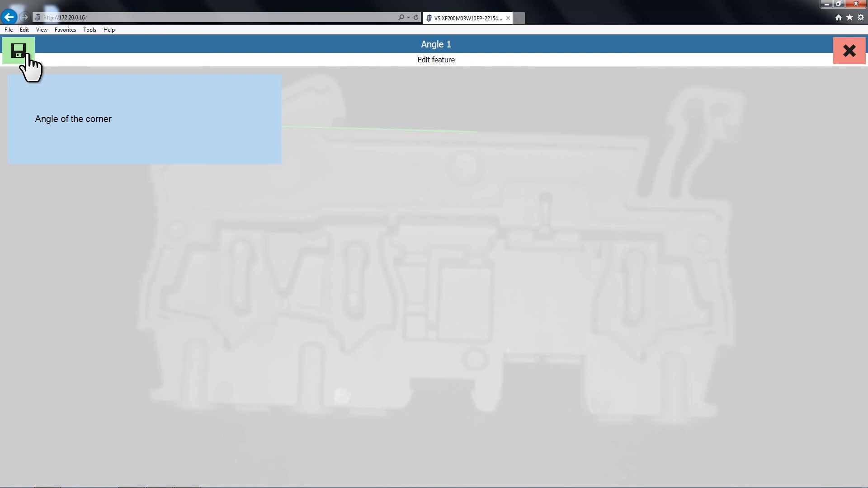
Step: Save the Angle 1 limit changes permanently to job_webinterface.app, confirming with Yes
{"action": "left_click", "coordinate": [20, 49]}
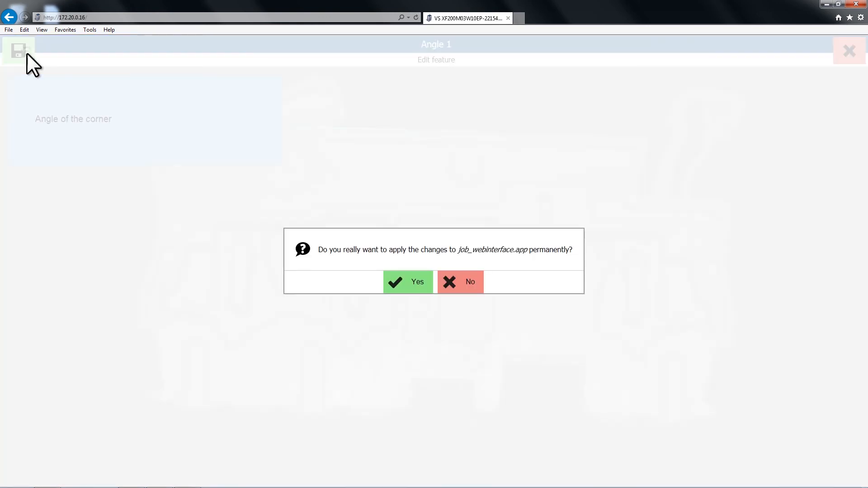
{"action": "mouse_move", "coordinate": [327, 271]}
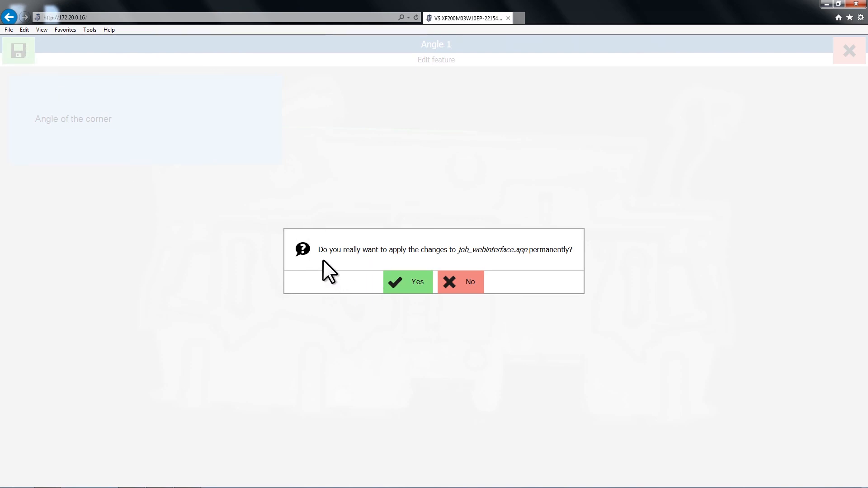
{"action": "mouse_move", "coordinate": [554, 254]}
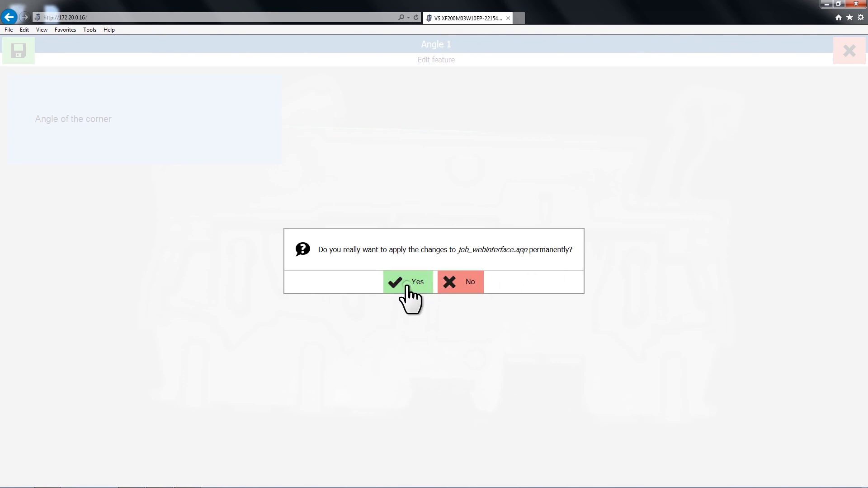
{"action": "left_click", "coordinate": [407, 281]}
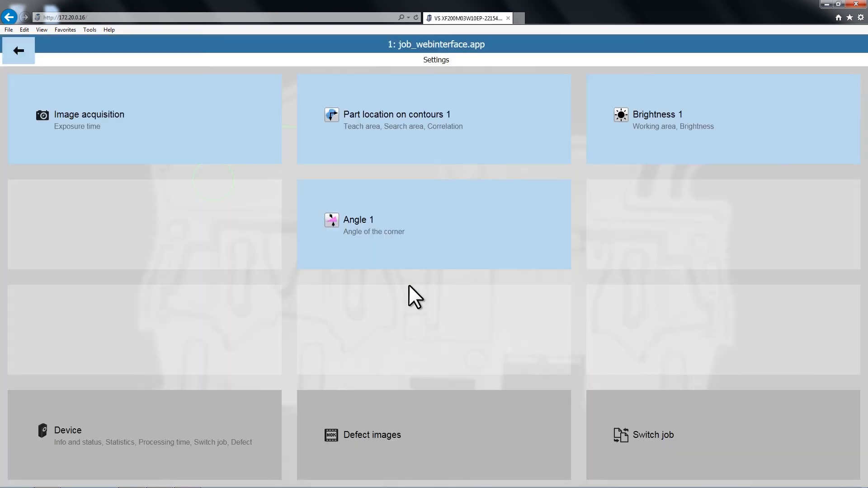
Step: Return to the live results view, where parts now count as OK
{"action": "left_click", "coordinate": [18, 50]}
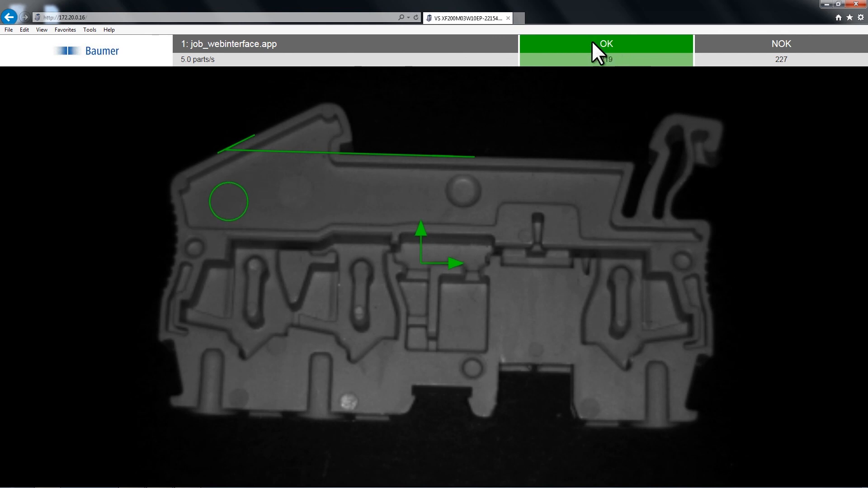
{"action": "mouse_move", "coordinate": [596, 117]}
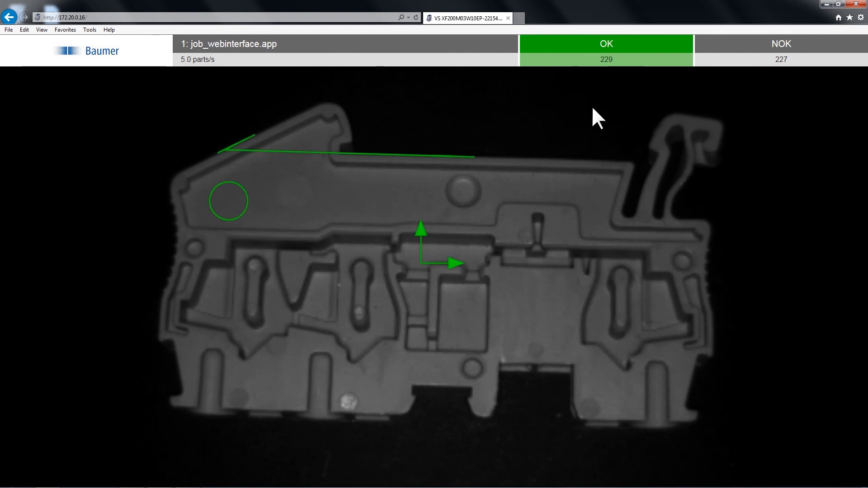